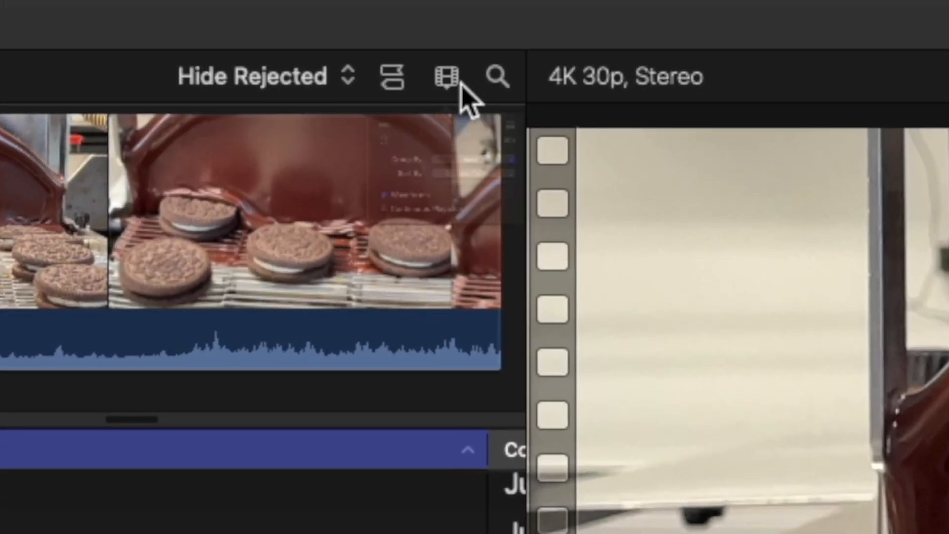
Show the browser clip appearance settings with Group By set to None and waveforms on.
click(444, 76)
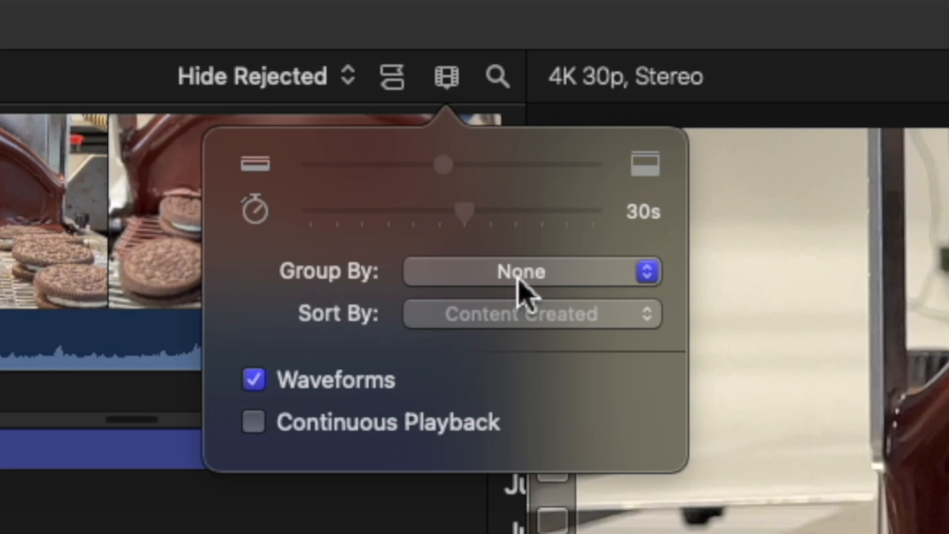